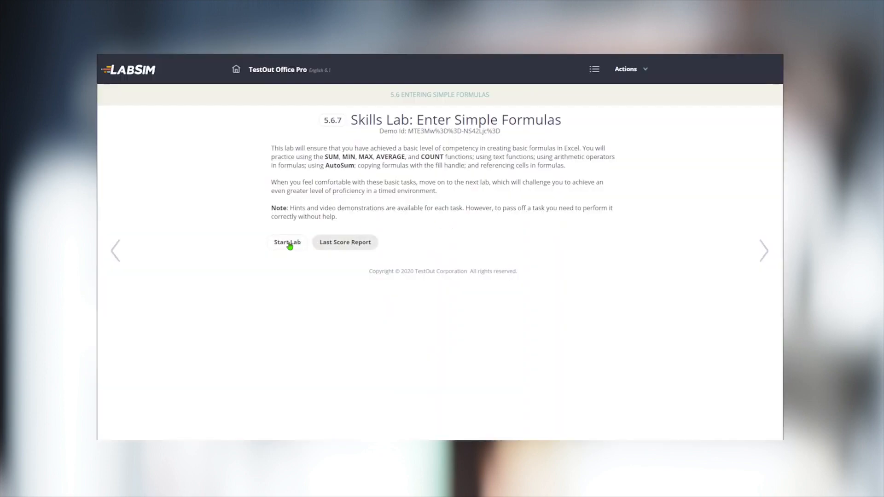
- Start the skills lab and complete the D12 AutoSum and Mike's arithmetic tasks
left_click(288, 242)
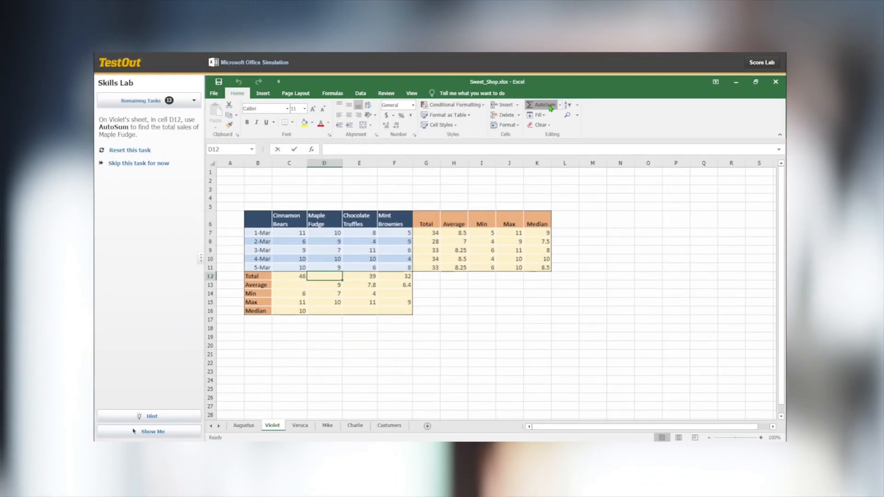
left_click(542, 104)
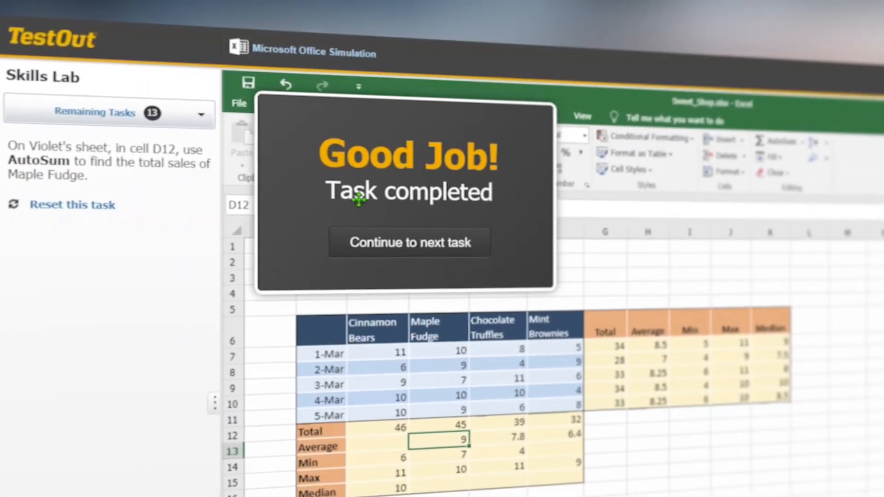
left_click(409, 242)
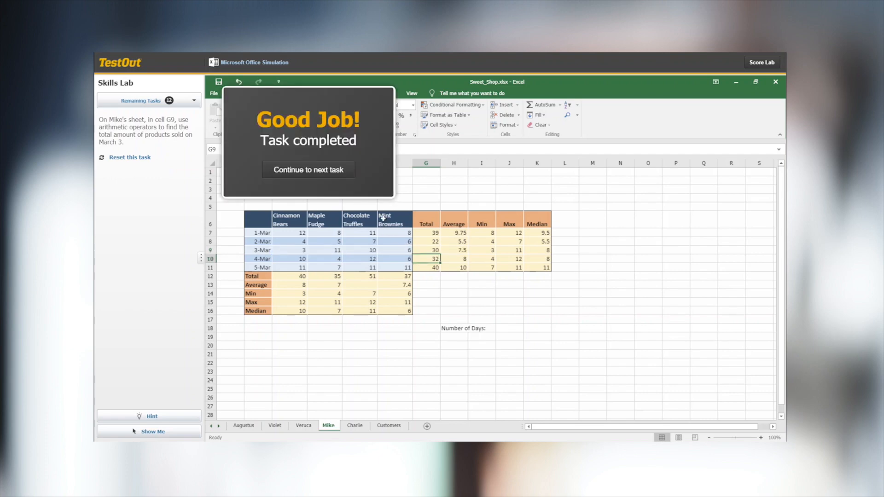
left_click(308, 170)
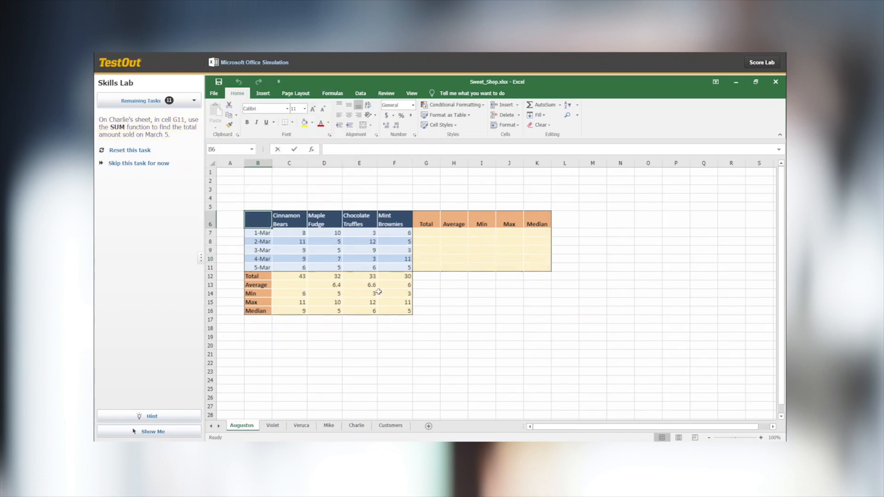
- On Charlie's sheet, begin a =SUM formula in G11 for the March 5 total
left_click(356, 425)
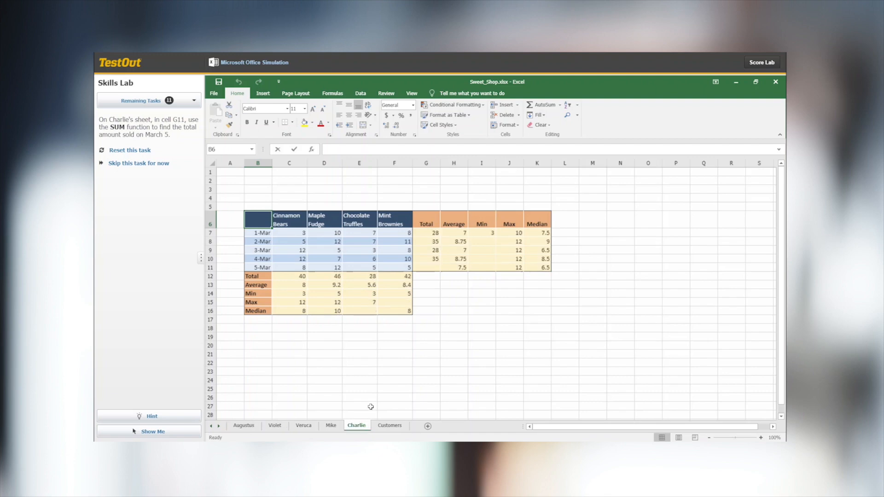
left_click(425, 267)
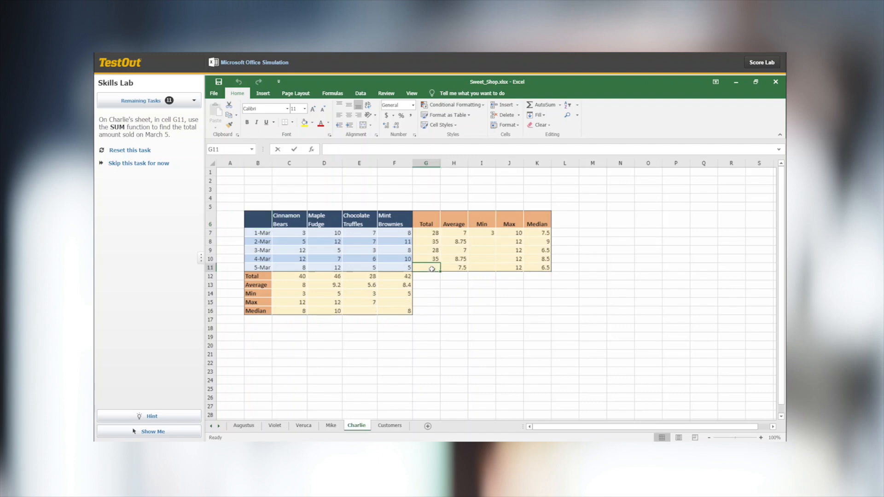
type("=sum")
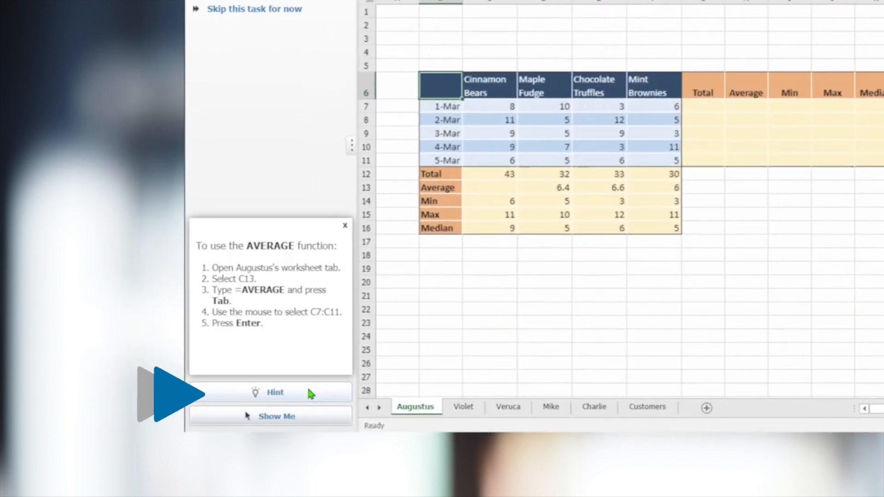
mouse_move(239, 301)
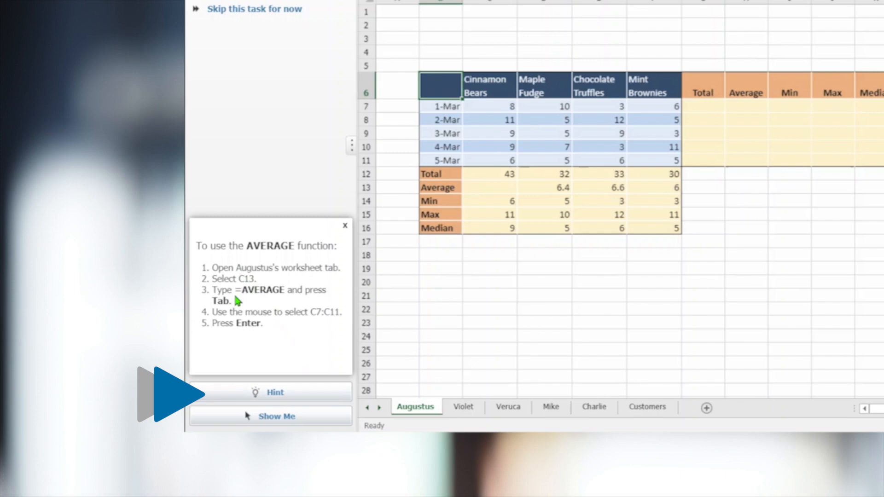
mouse_move(276, 413)
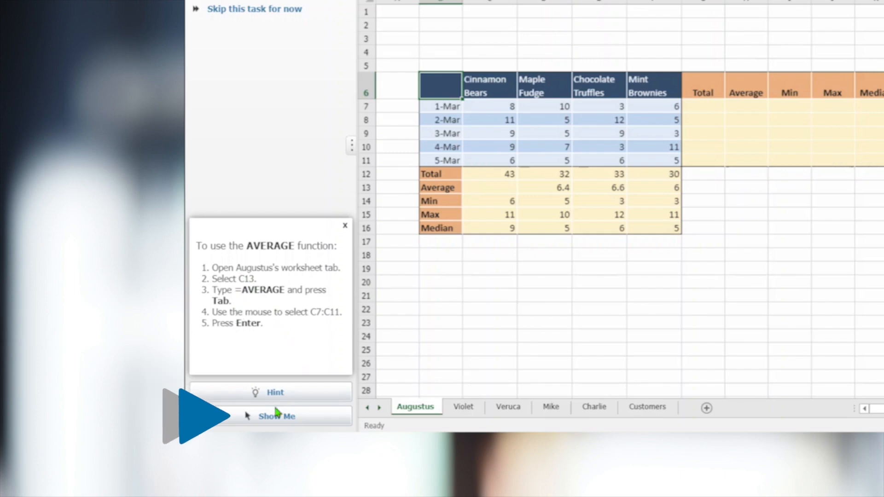
- Watch the AVERAGE demonstration, then enter =UPPER(B4) in D4 for Wilbur's first name
left_click(276, 416)
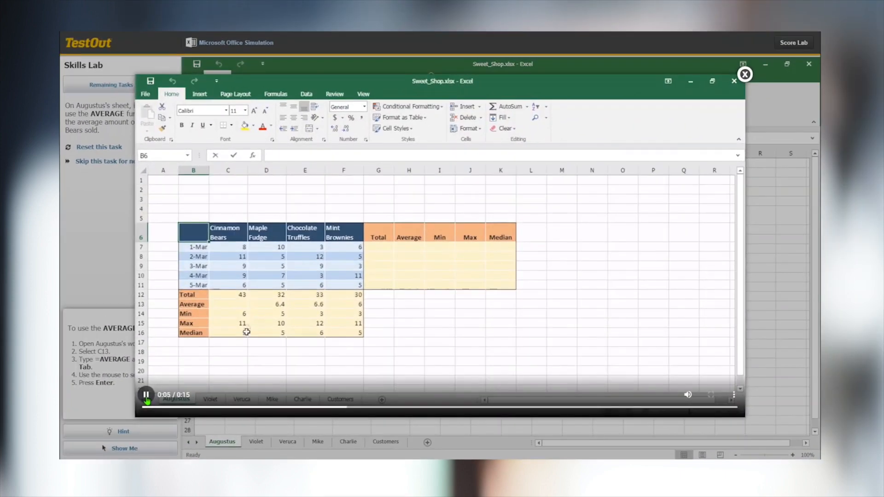
type("=average")
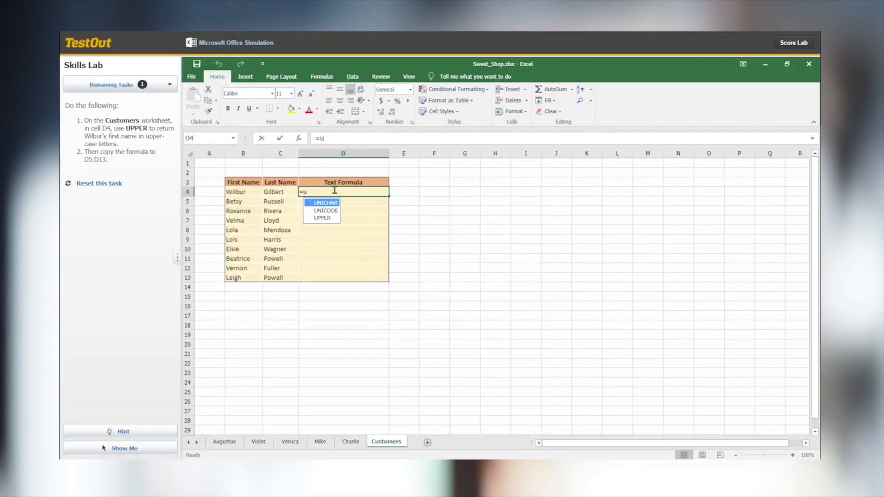
type("PPER(")
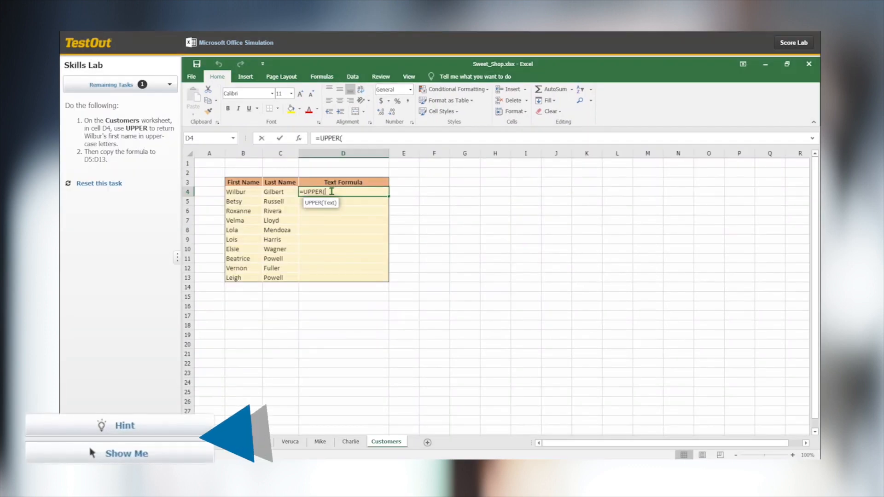
left_click(243, 192)
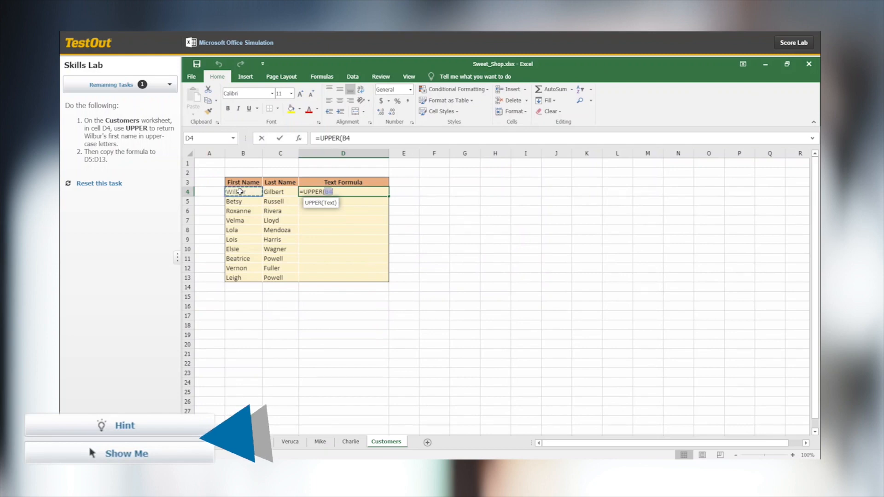
key("Enter")
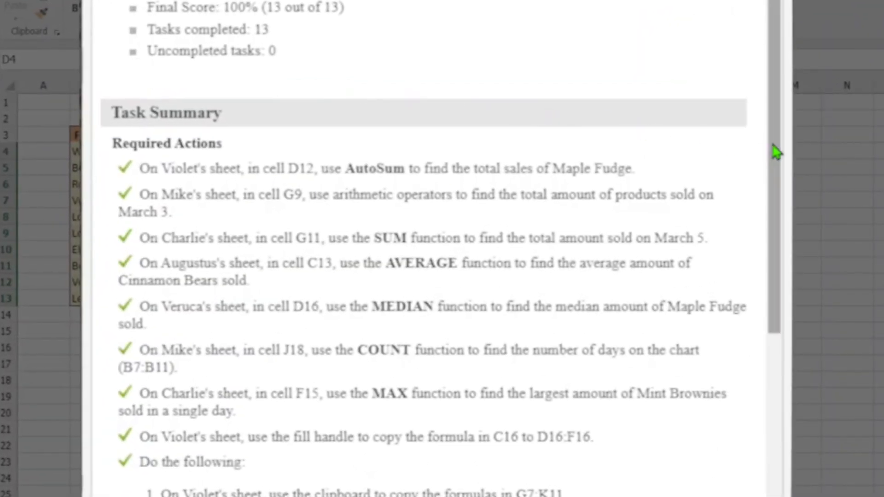
- Review the lab report's task summary showing 100% and close it
scroll("down", 3)
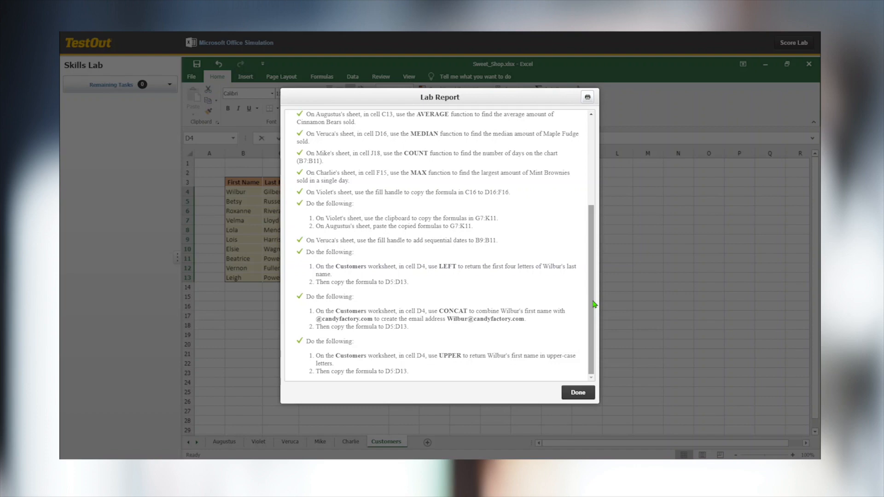
left_click(578, 393)
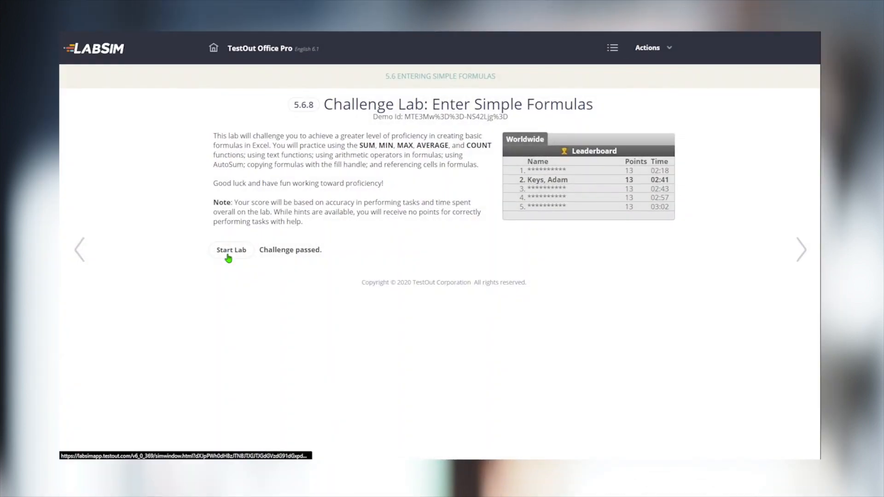
- Start the challenge lab, enter =SUM( in G11 on Charlie's sheet, and finish the COUNT task with a hint
left_click(231, 250)
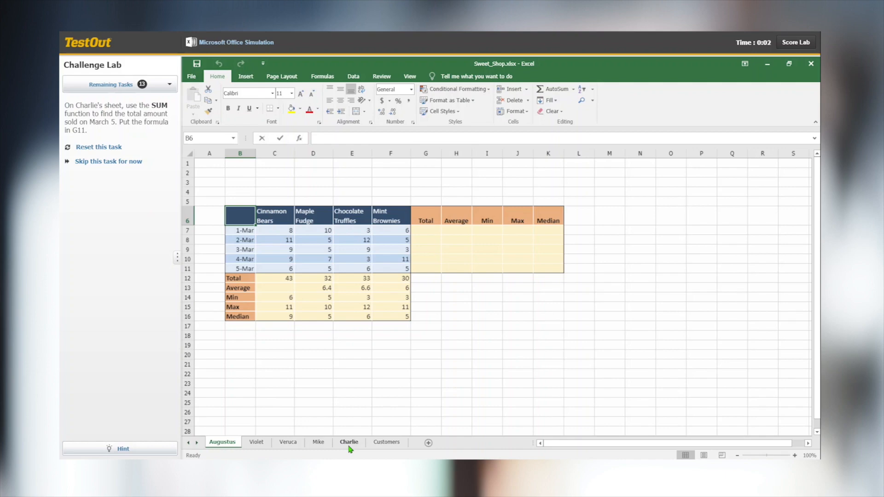
left_click(349, 442)
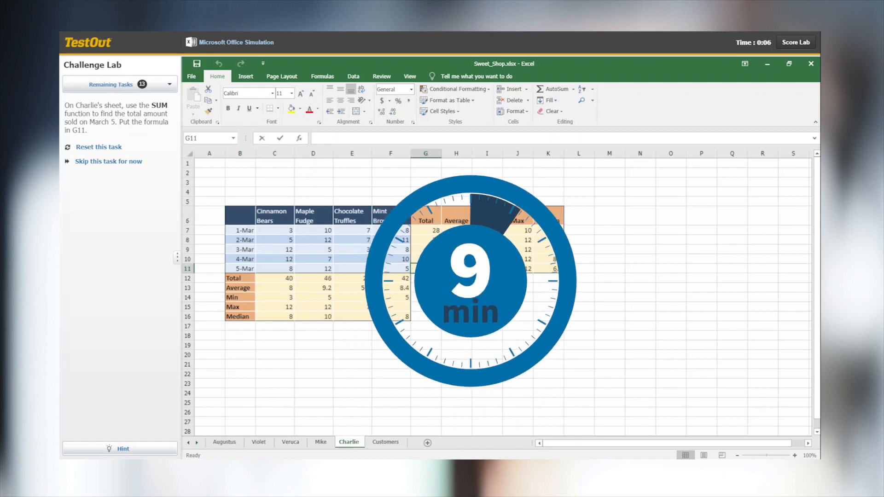
type("=sum(")
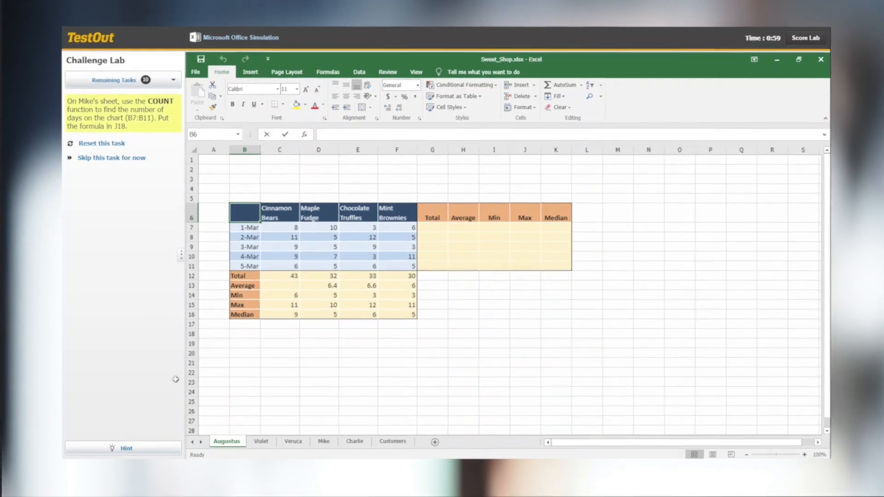
left_click(122, 447)
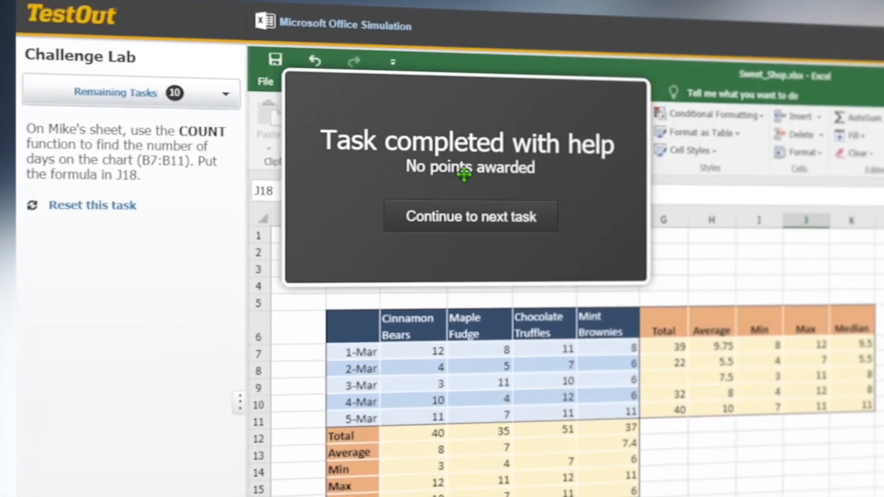
left_click(471, 216)
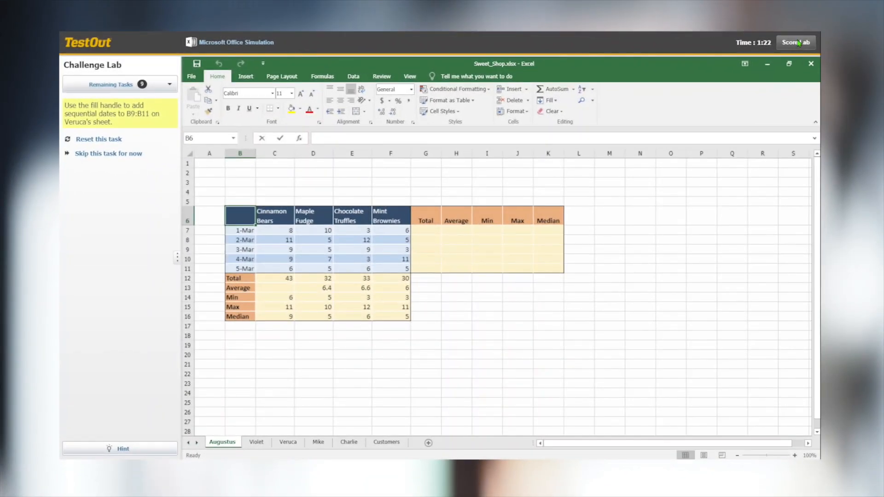
- Score the challenge lab and review its 23% report (3 of 13 tasks)
left_click(797, 42)
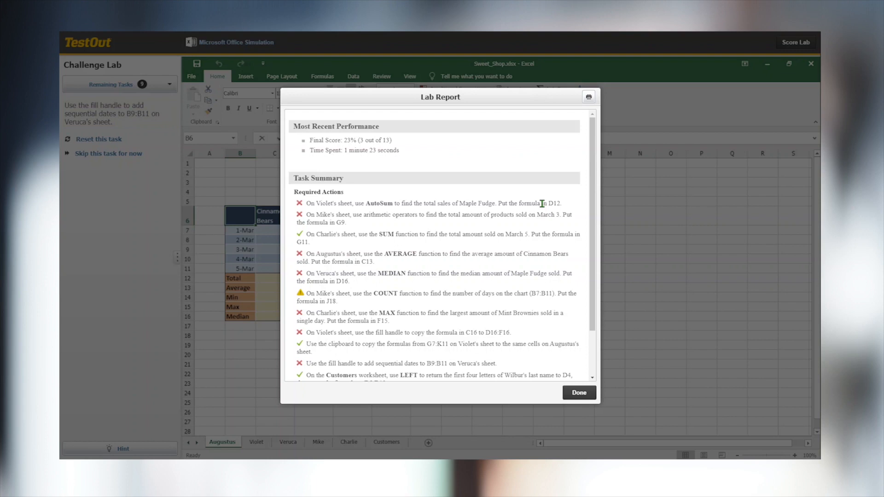
mouse_move(586, 200)
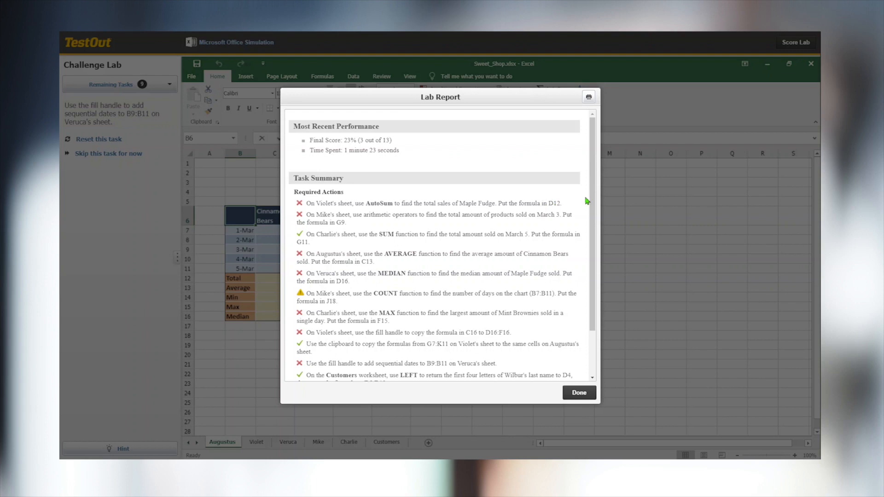
scroll("down", 3)
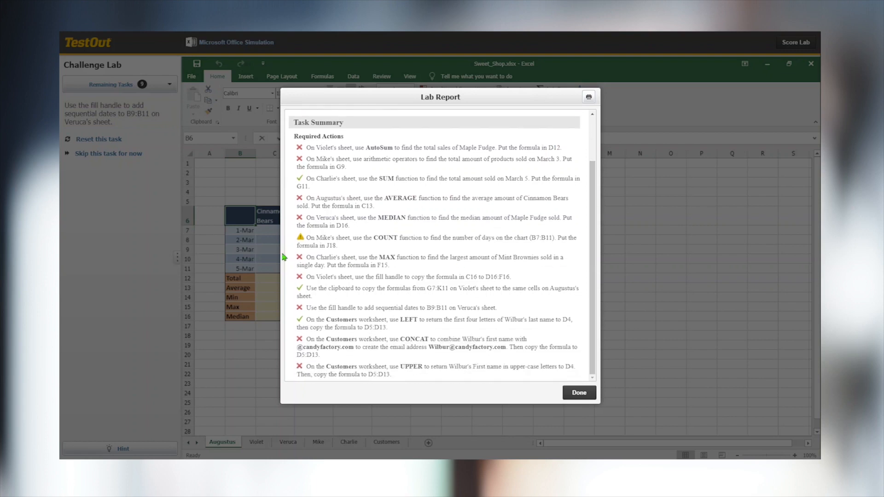
mouse_move(304, 240)
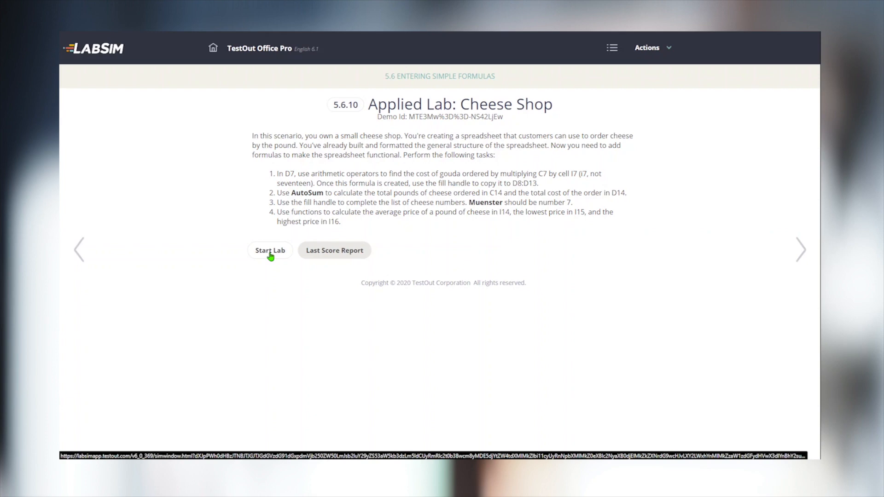
- Start the Cheese Shop lab, work on column D's cost formulas, and score the lab
left_click(270, 251)
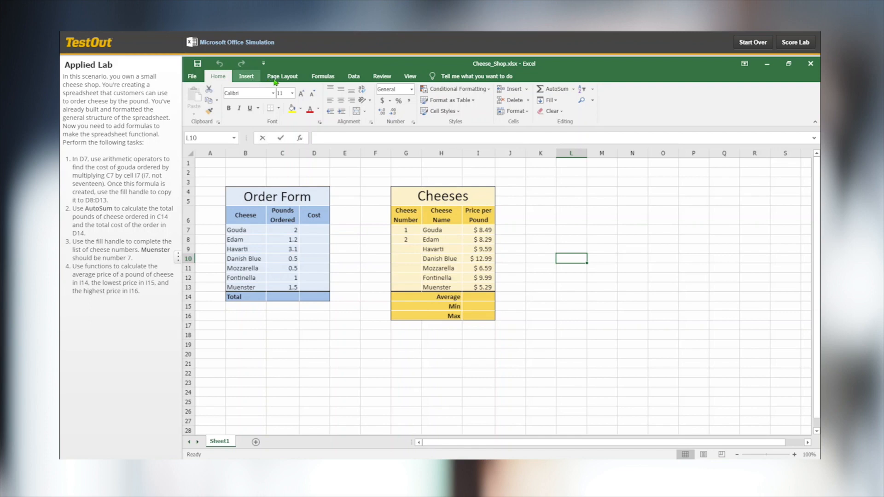
left_click(282, 75)
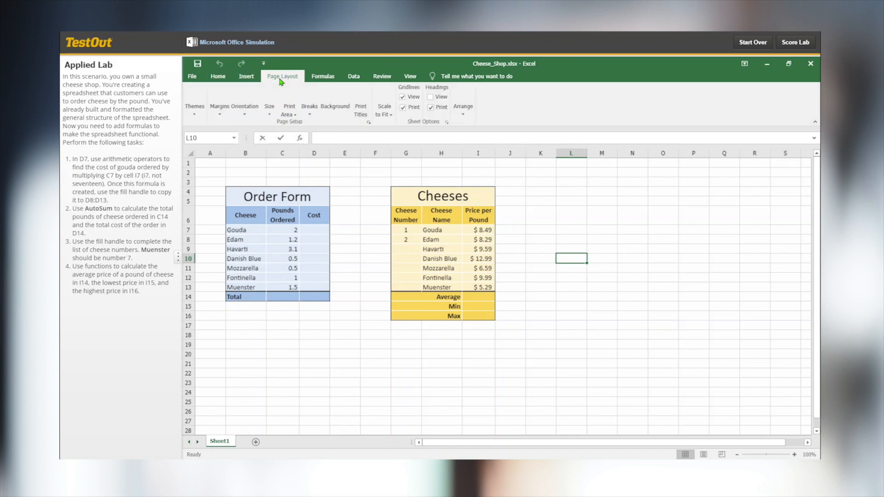
left_click(217, 75)
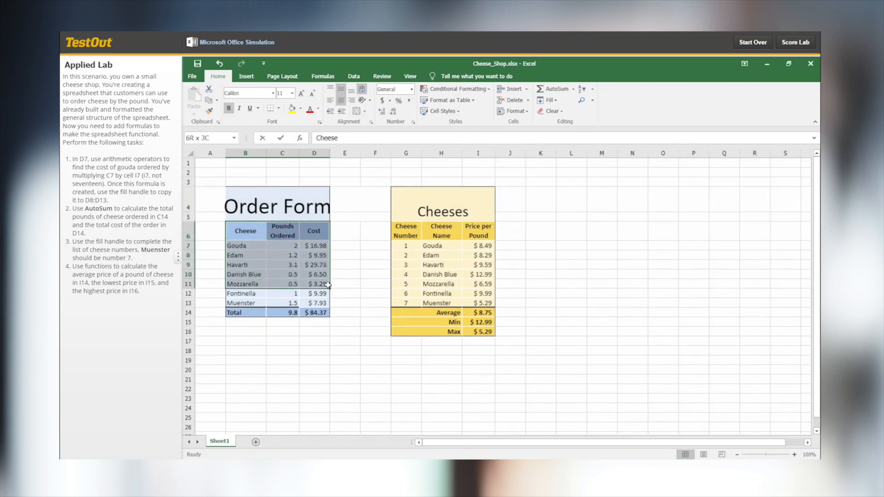
left_click(314, 153)
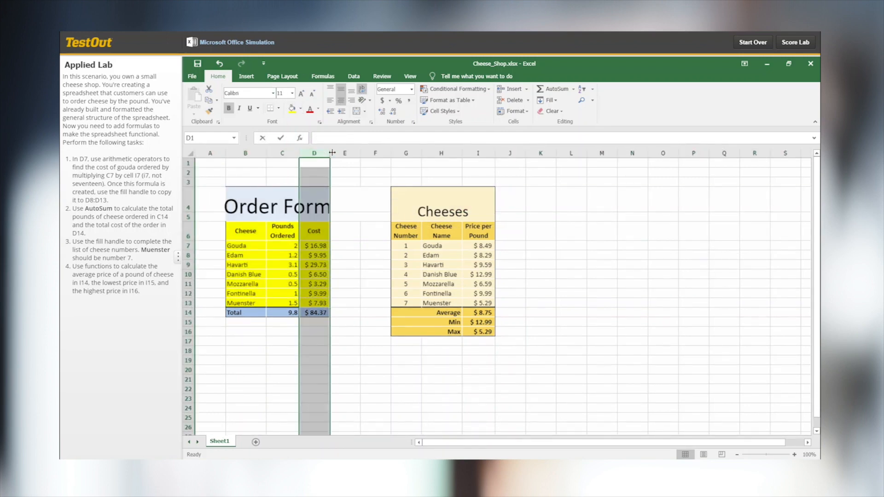
left_click(796, 41)
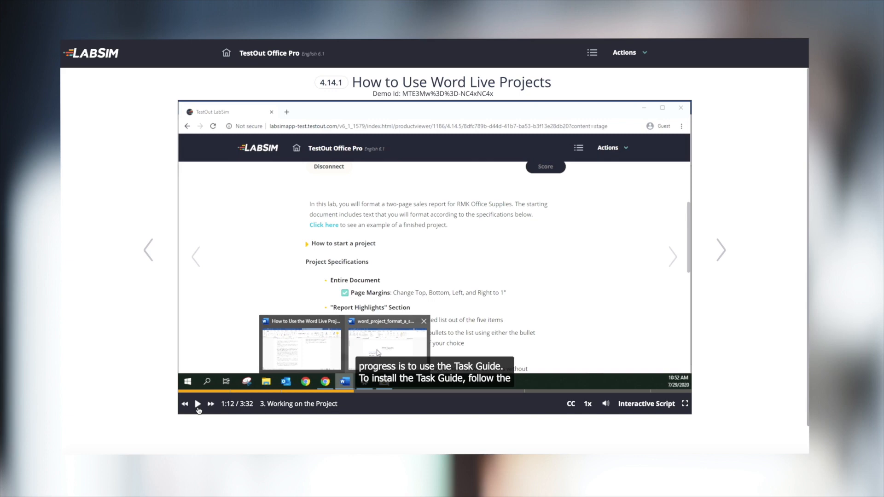
mouse_move(576, 407)
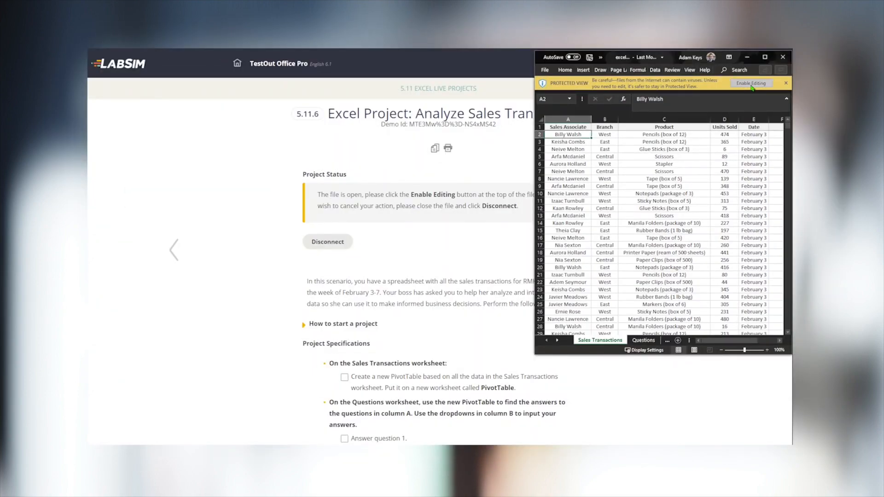
- Enable editing on the sales workbook and snap Excel beside the project instructions
left_click(752, 83)
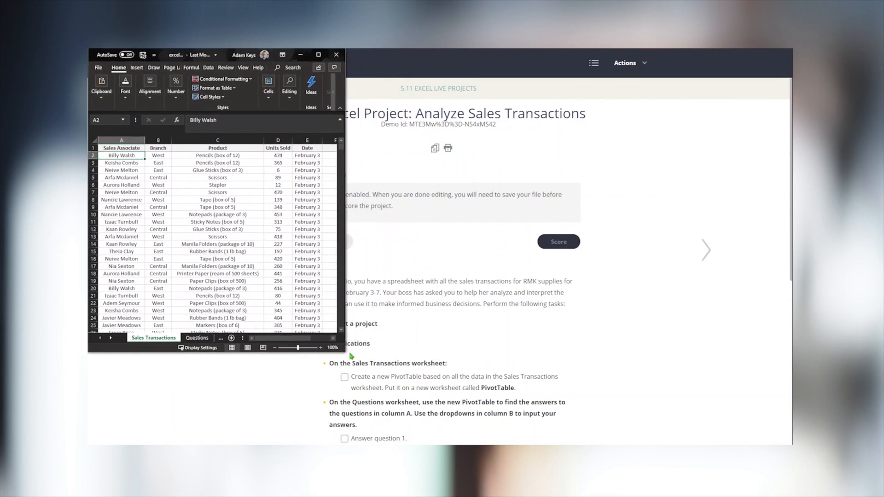
left_click(319, 55)
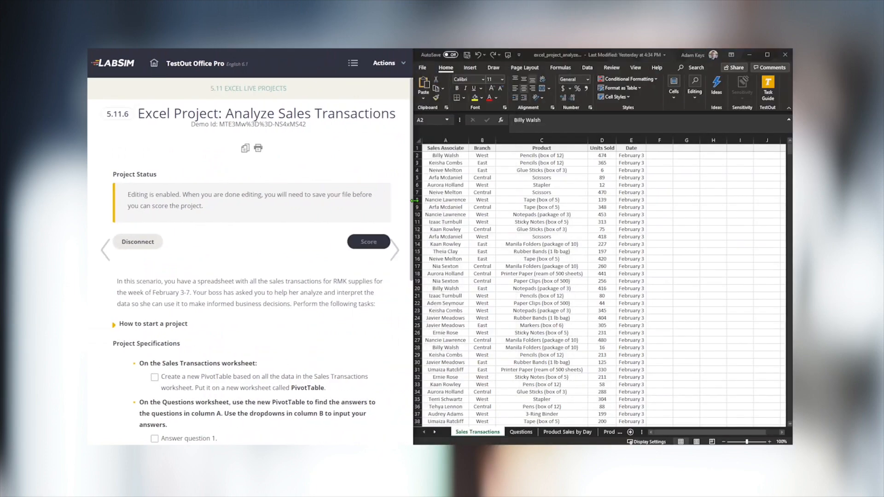
scroll("down", 3)
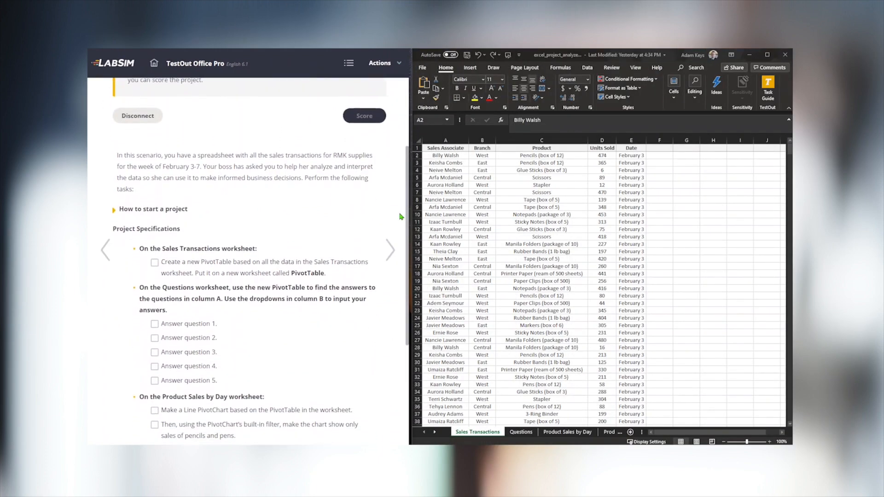
scroll("down", 3)
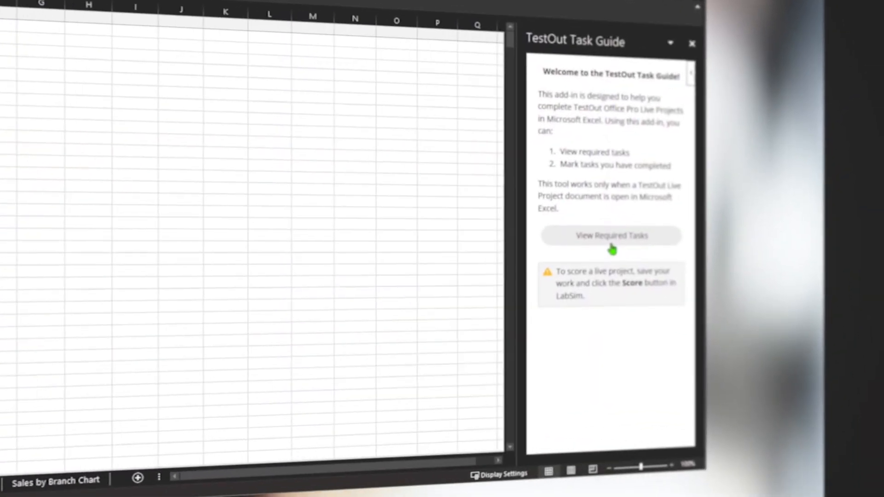
- View the required tasks in the Task Guide and insert the PivotTable
left_click(612, 236)
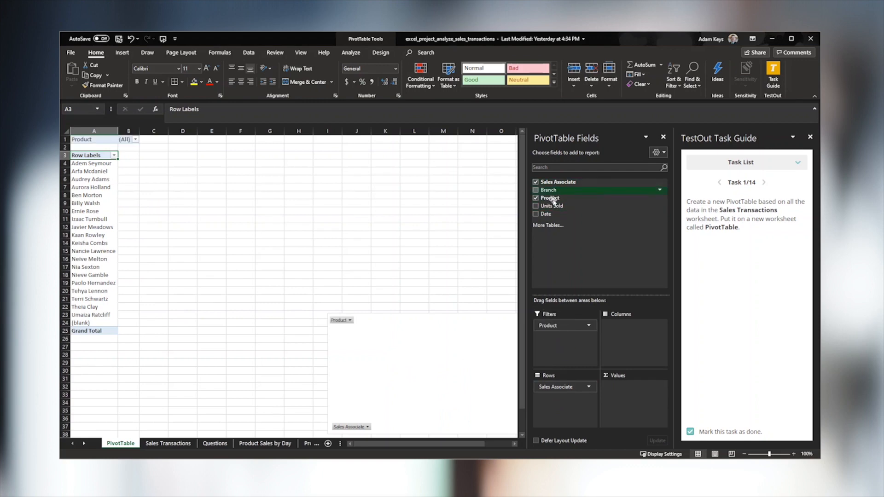
left_click(537, 207)
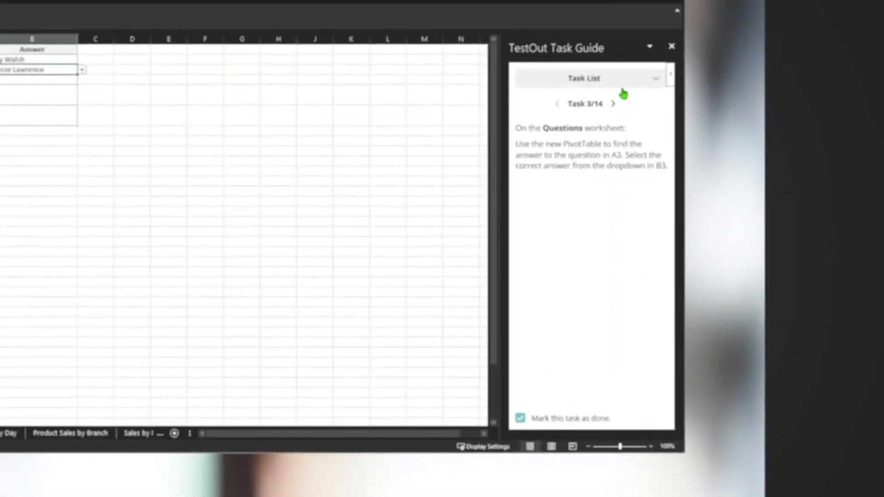
left_click(584, 78)
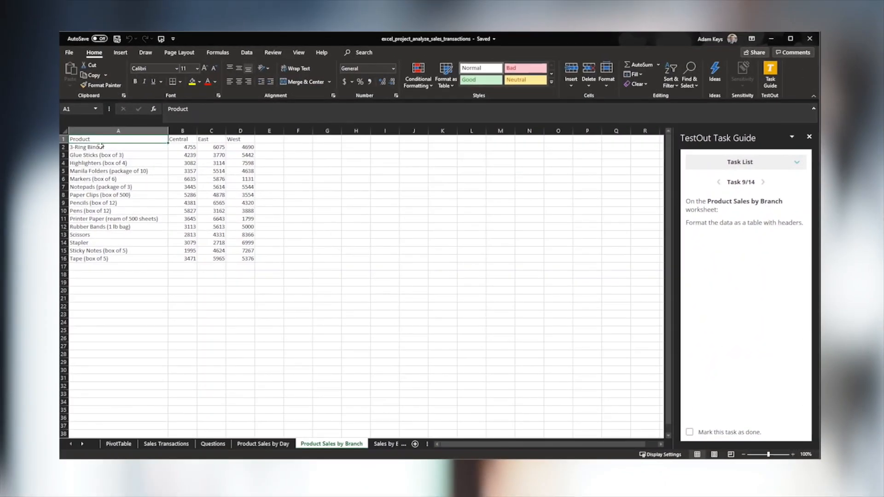
- Format the Product Sales by Branch data A1:D16 as a styled table
left_click_drag(79, 139, 244, 258)
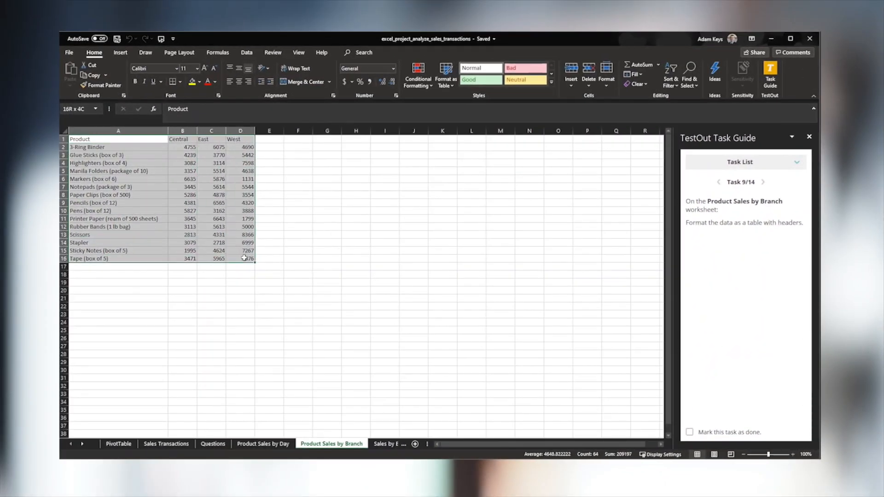
left_click(446, 76)
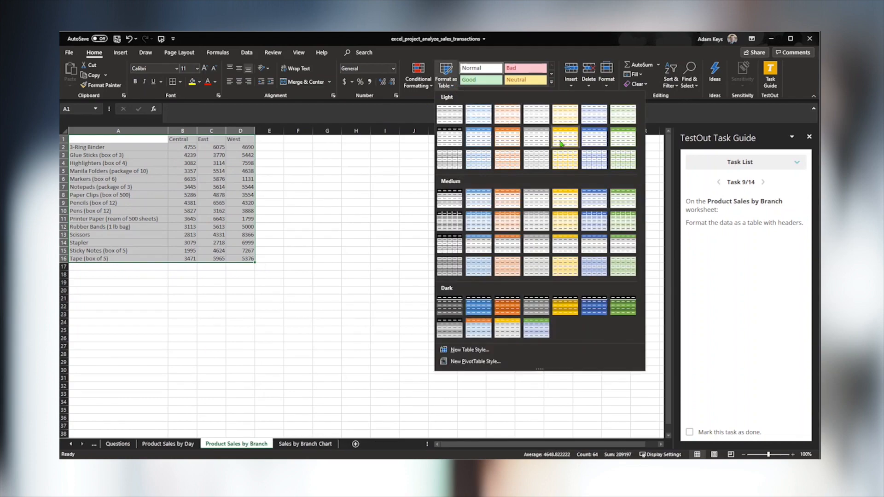
left_click(564, 137)
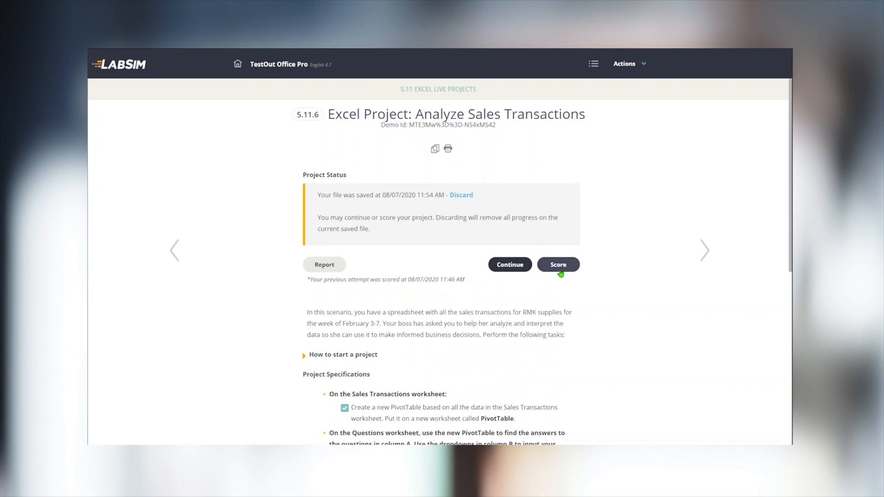
- Score the saved Excel project and run the Class Gradebook report
left_click(558, 264)
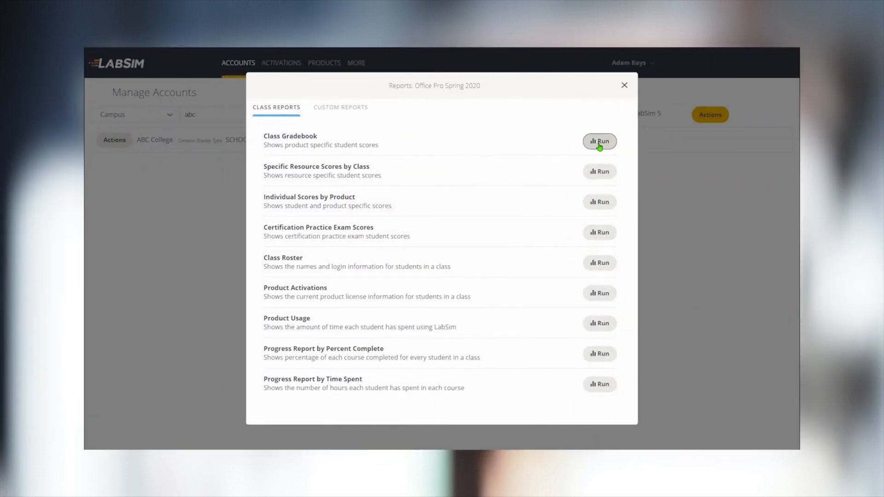
left_click(600, 142)
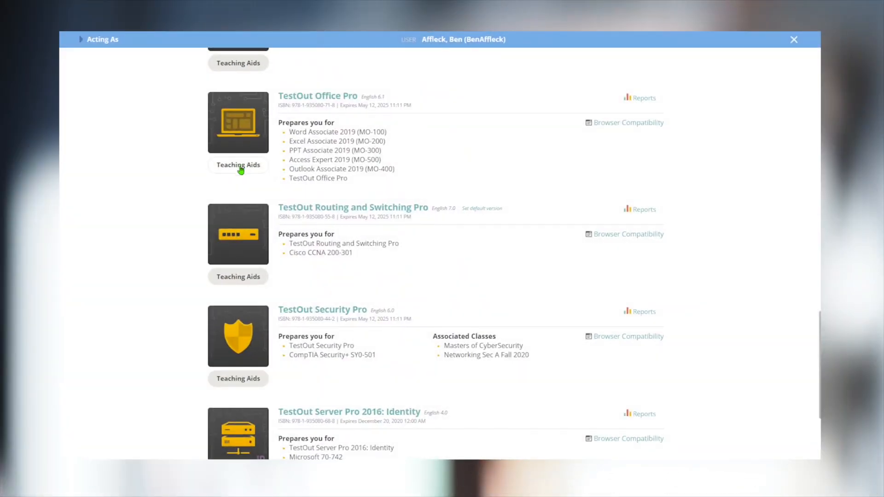
- View the Teaching Aids for TestOut Office Pro
left_click(237, 165)
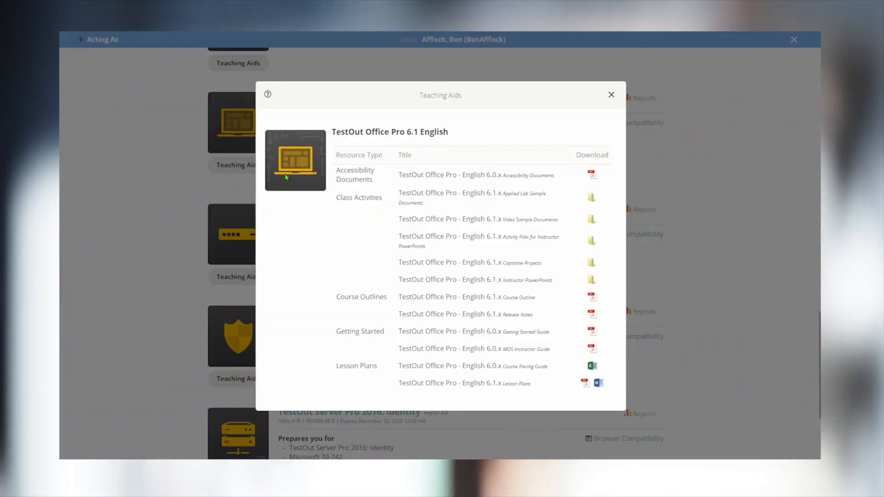
mouse_move(325, 322)
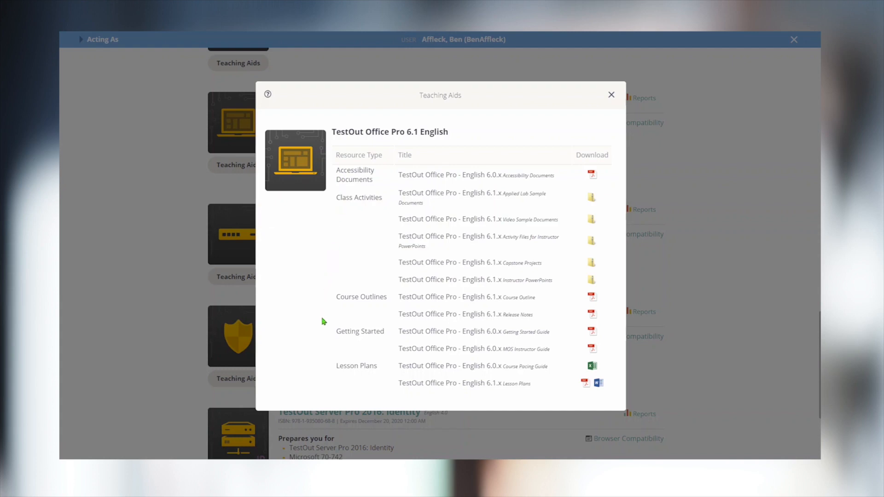
mouse_move(316, 382)
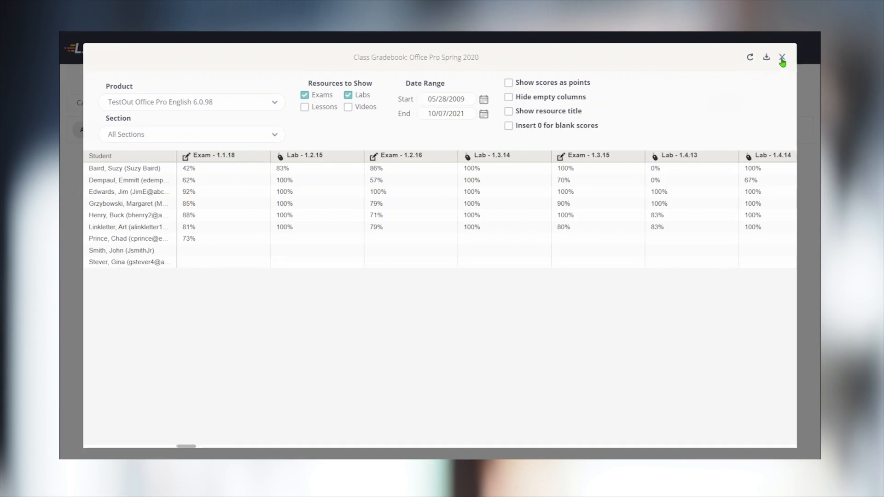
- Close the gradebook and run the Product Usage report for Office Pro Spring 2020
left_click(782, 57)
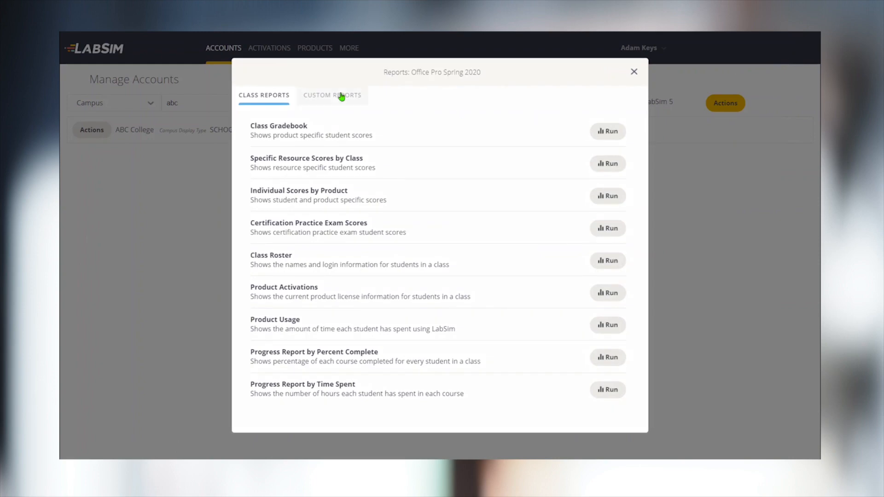
mouse_move(355, 103)
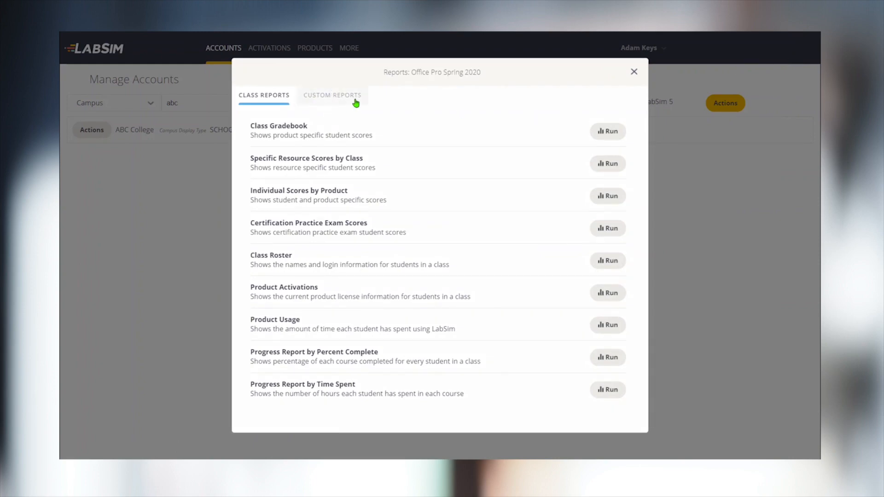
left_click(608, 326)
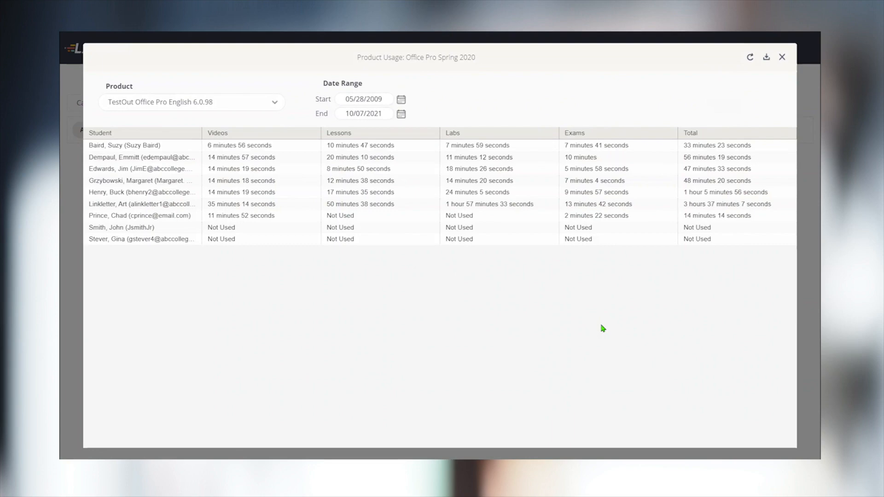
mouse_move(255, 148)
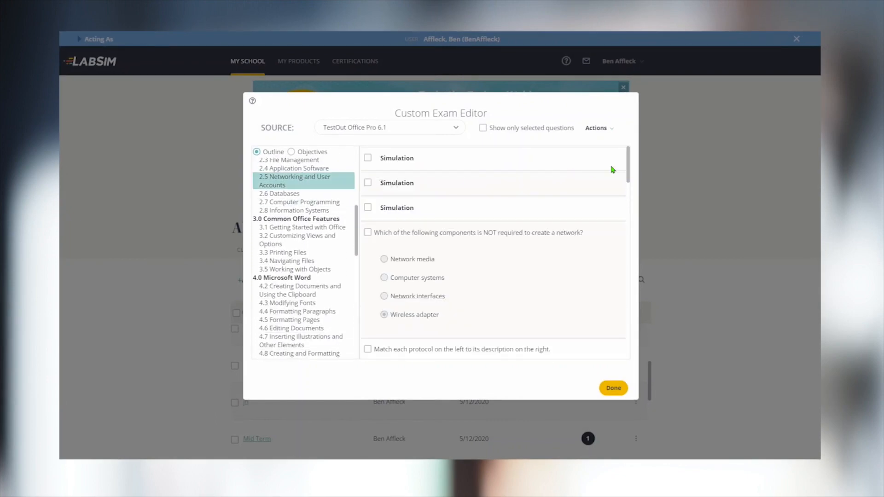
scroll("down", 3)
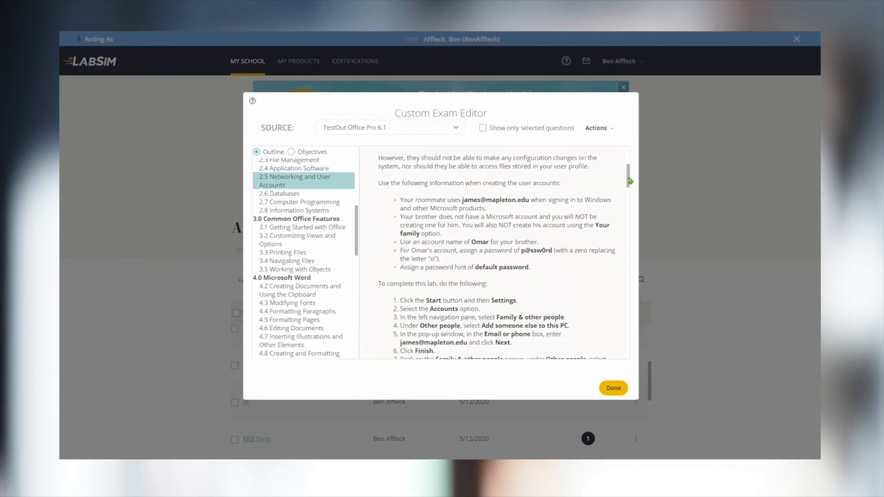
scroll("down", 3)
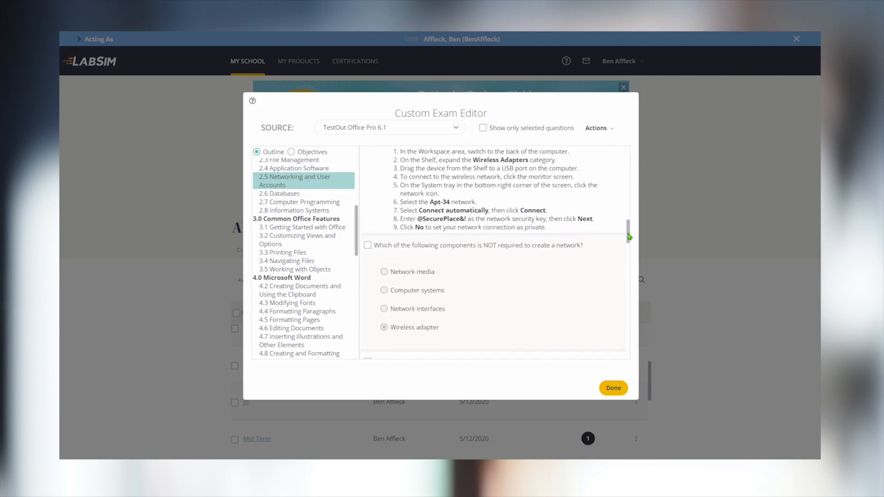
scroll("down", 3)
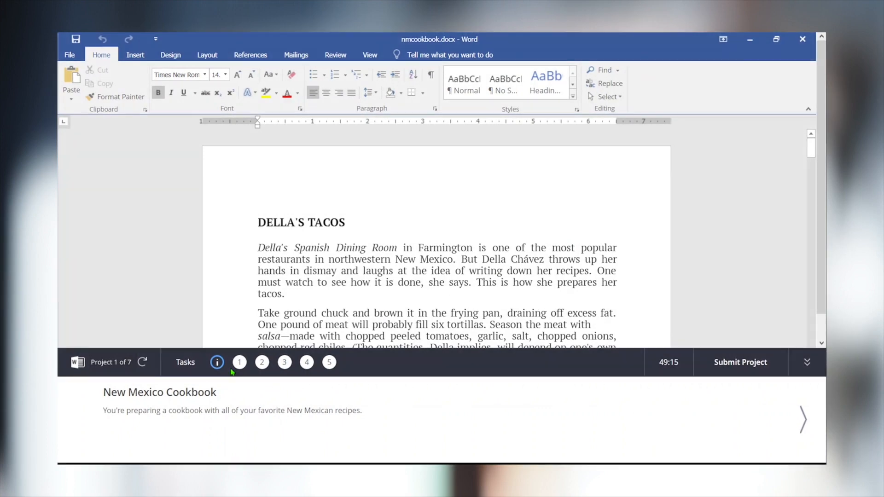
- Read the cookbook project's task instructions, then advance to question 2 and launch its Resume Clean-up lab
left_click(262, 363)
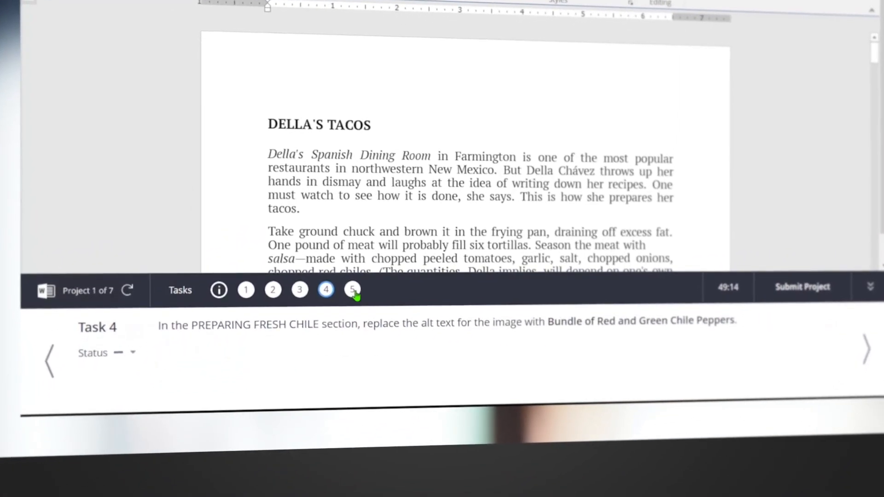
left_click(246, 290)
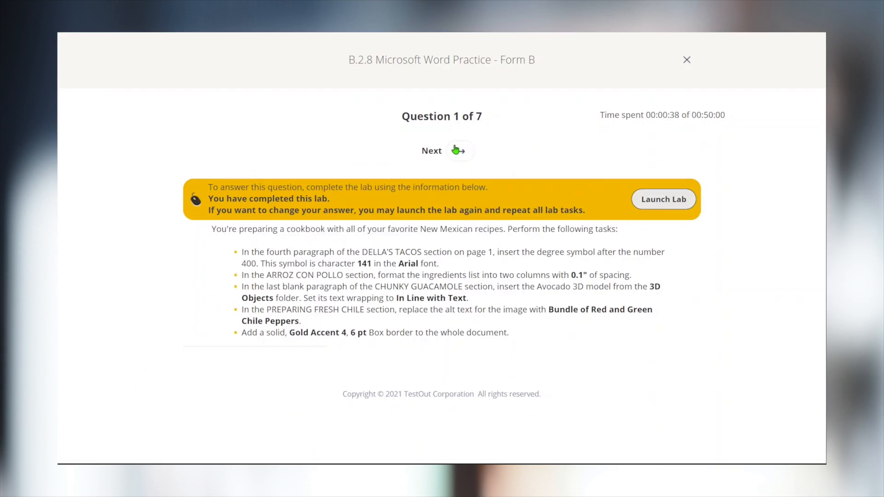
left_click(459, 151)
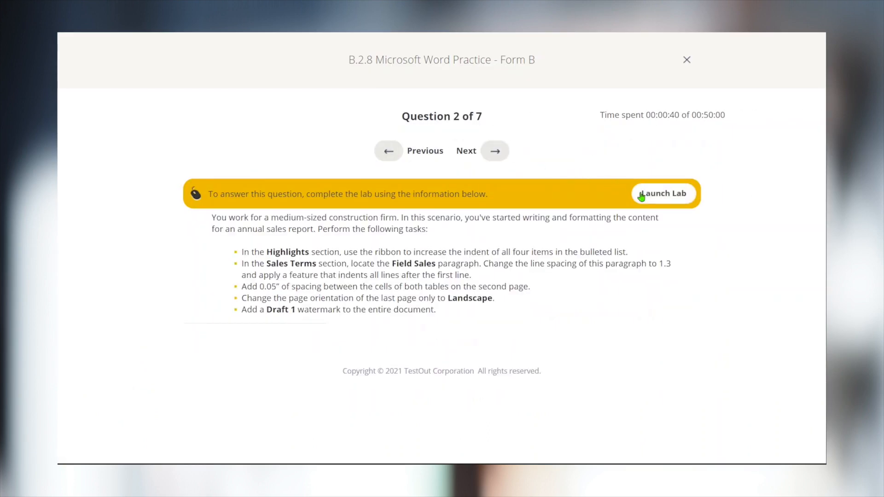
left_click(642, 195)
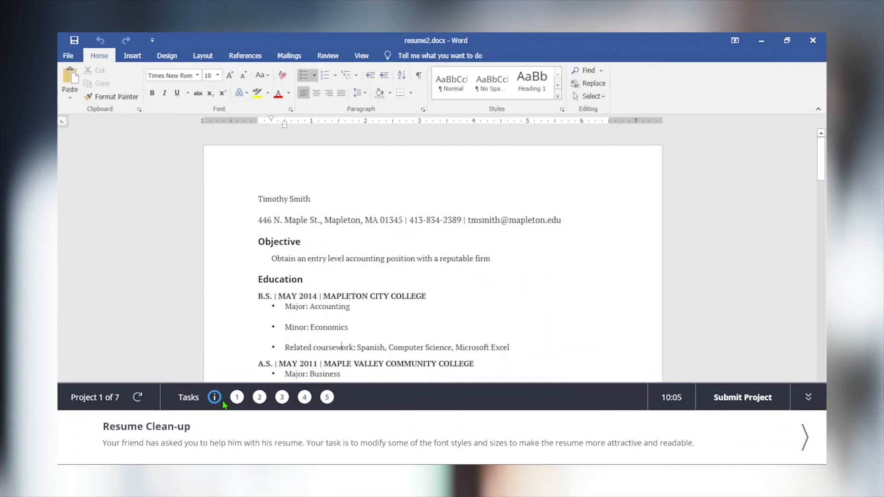
- Check the resume's first task status, then submit Project 7 and score the Word practice exam (7/12, 58%)
left_click(237, 397)
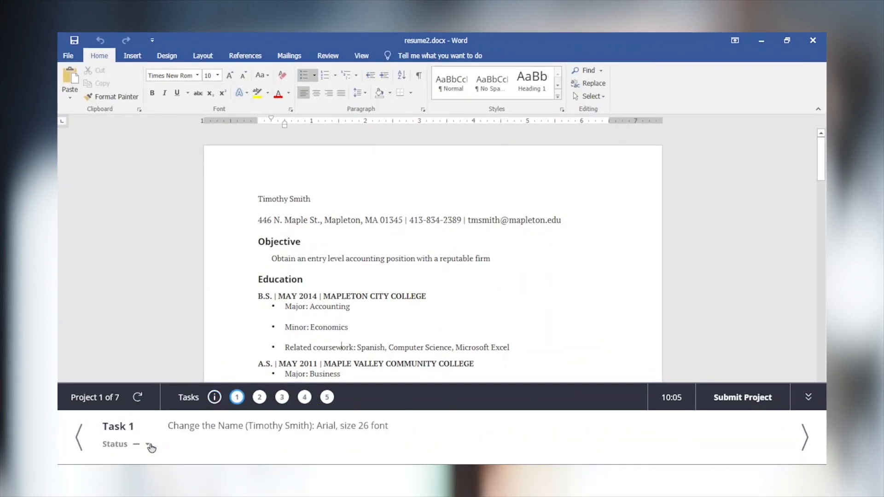
left_click(149, 446)
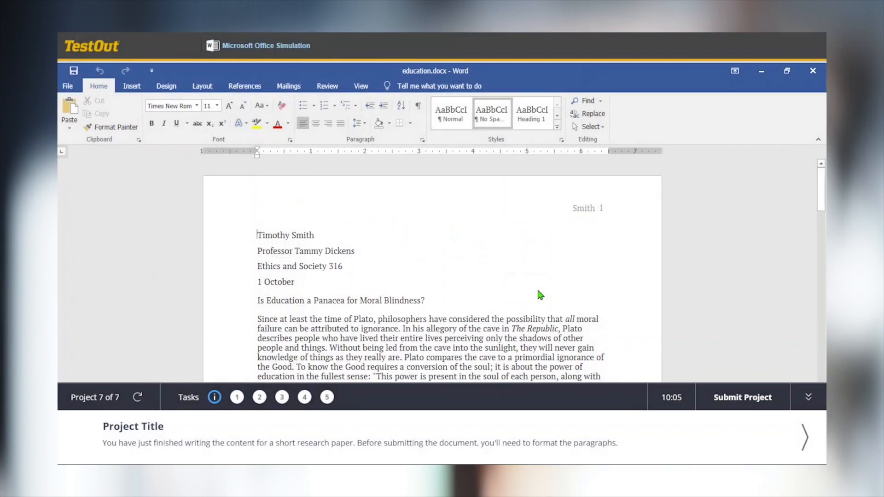
left_click(743, 397)
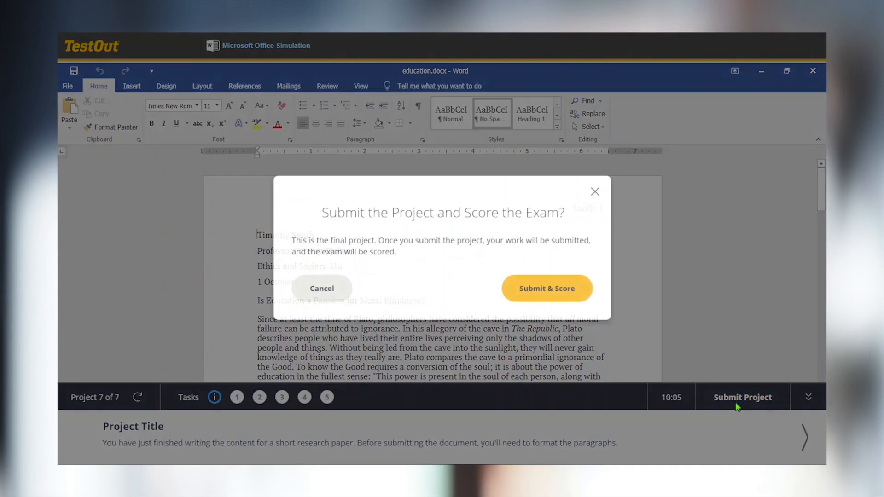
left_click(547, 288)
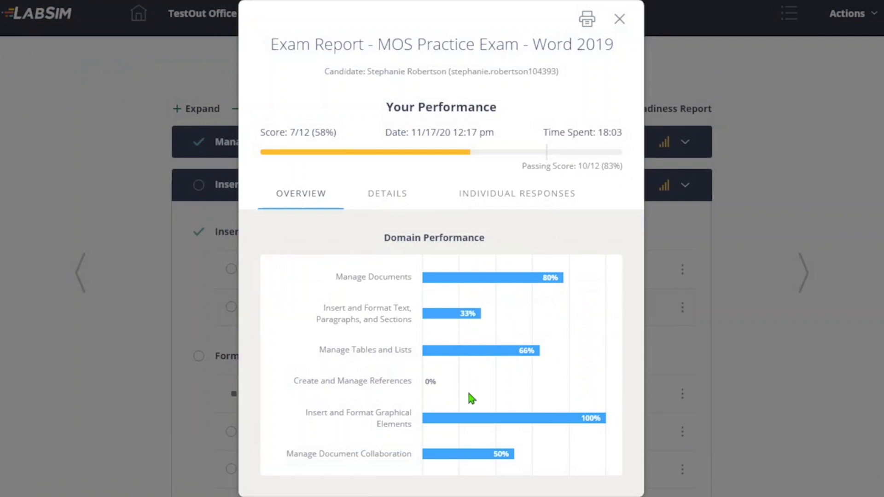
- Review the exam report's objective details and individual responses, then follow the 4.5.2 Page and Column Breaks reference
left_click(387, 193)
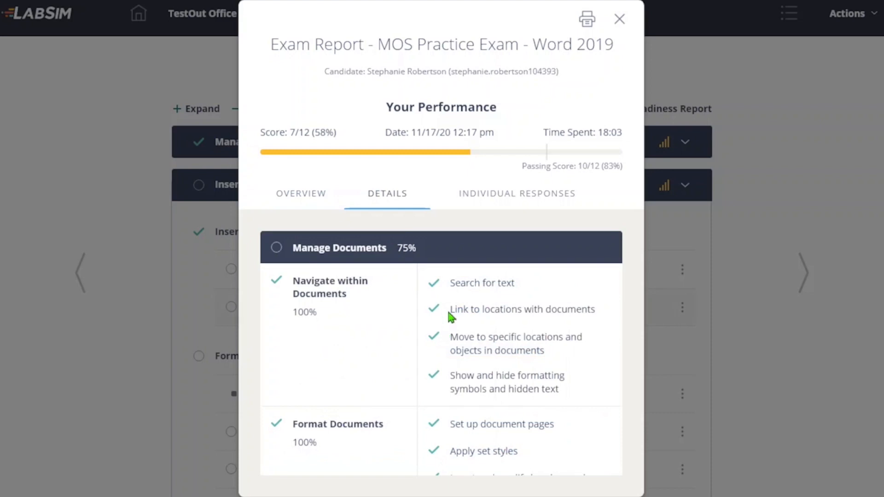
left_click(517, 194)
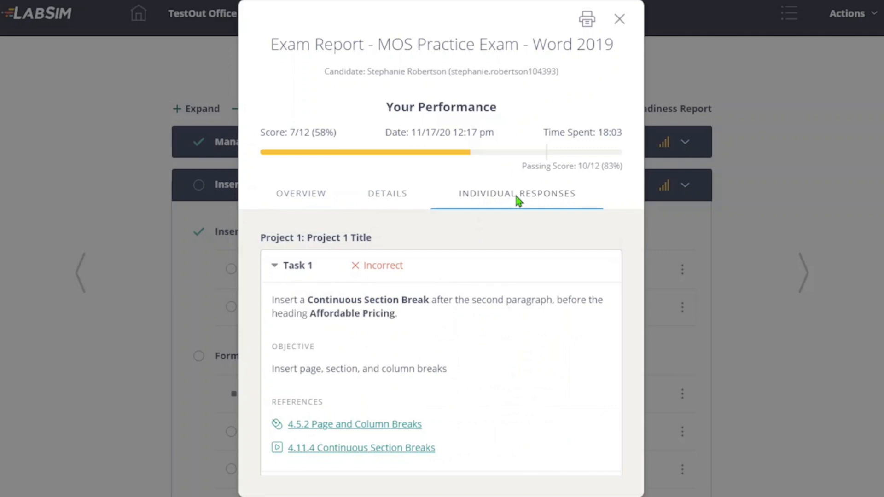
mouse_move(420, 310)
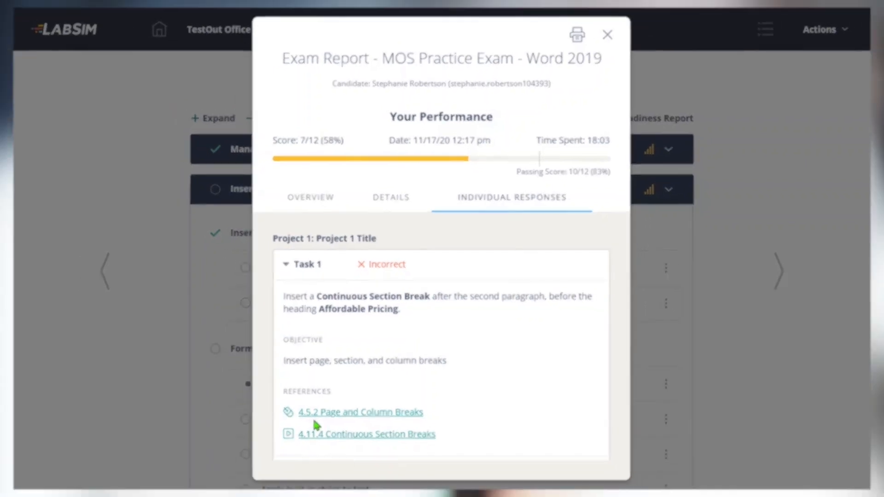
left_click(608, 35)
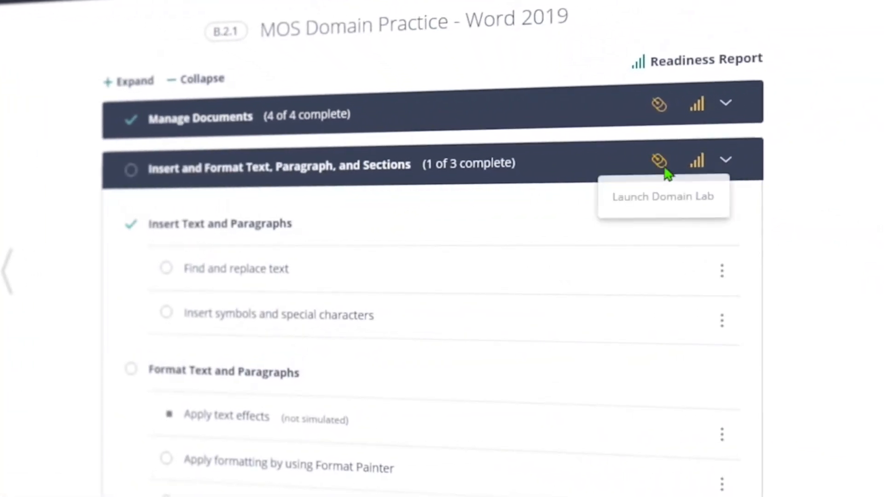
mouse_move(671, 211)
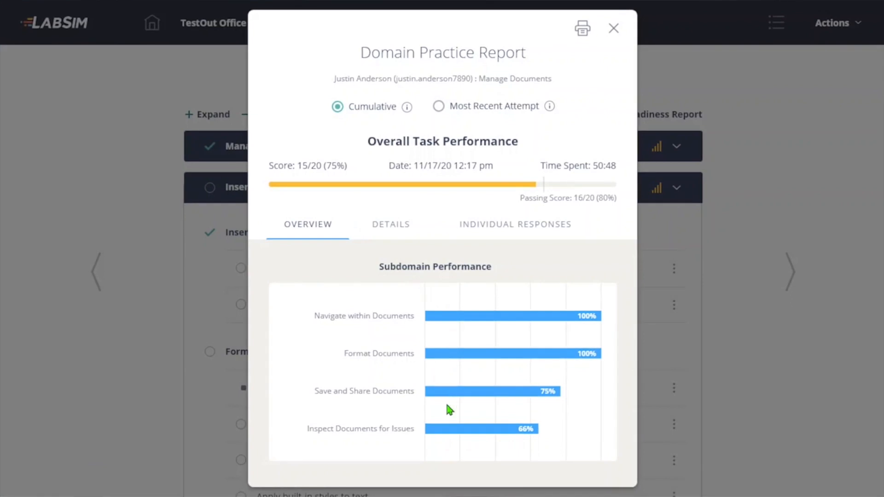
left_click(390, 224)
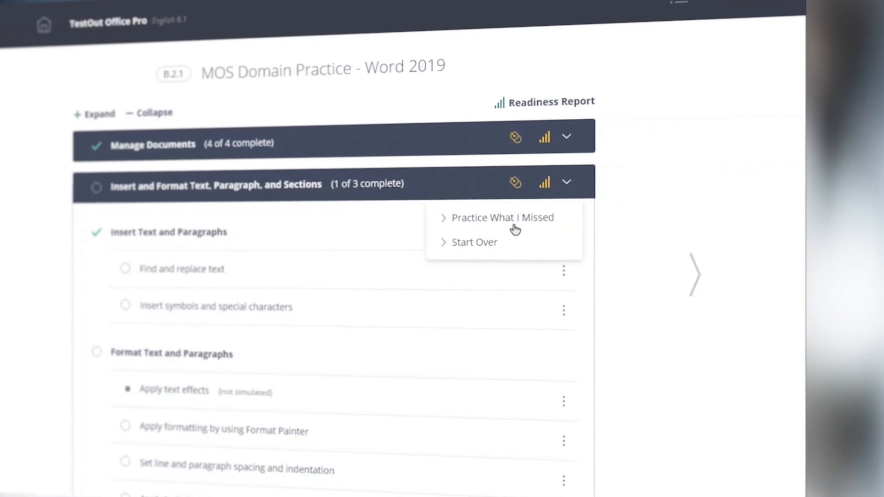
mouse_move(484, 252)
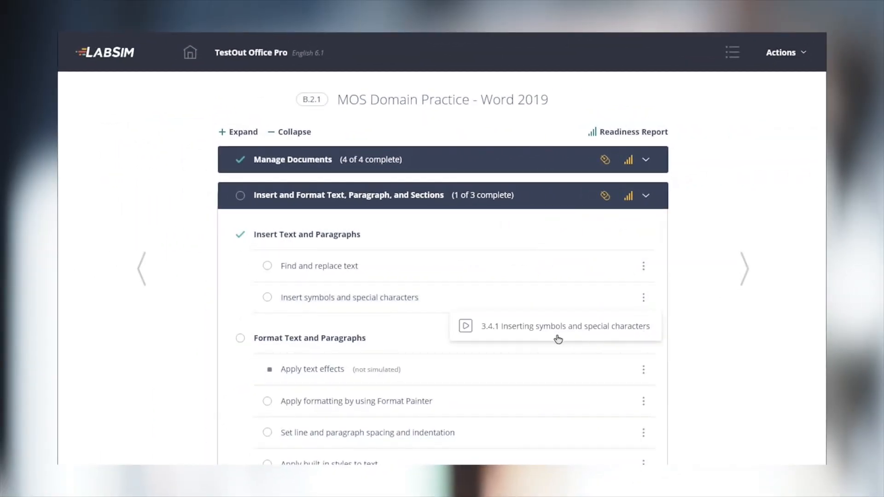
mouse_move(617, 138)
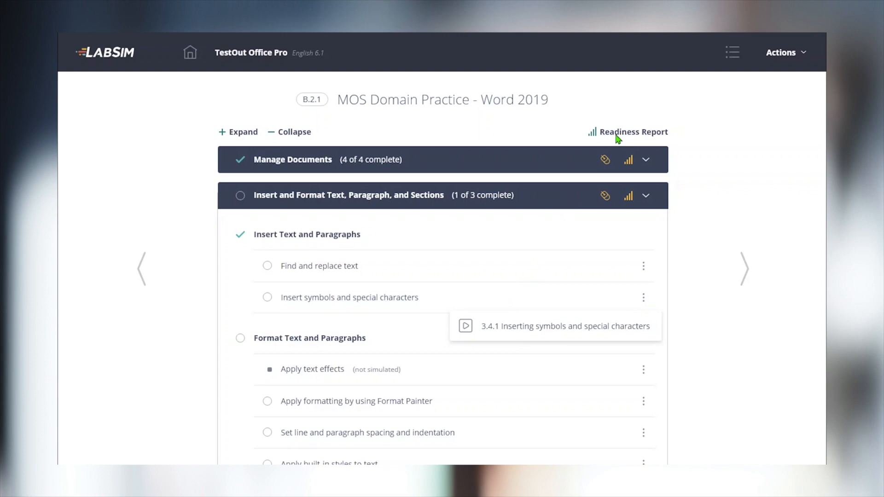
mouse_move(622, 137)
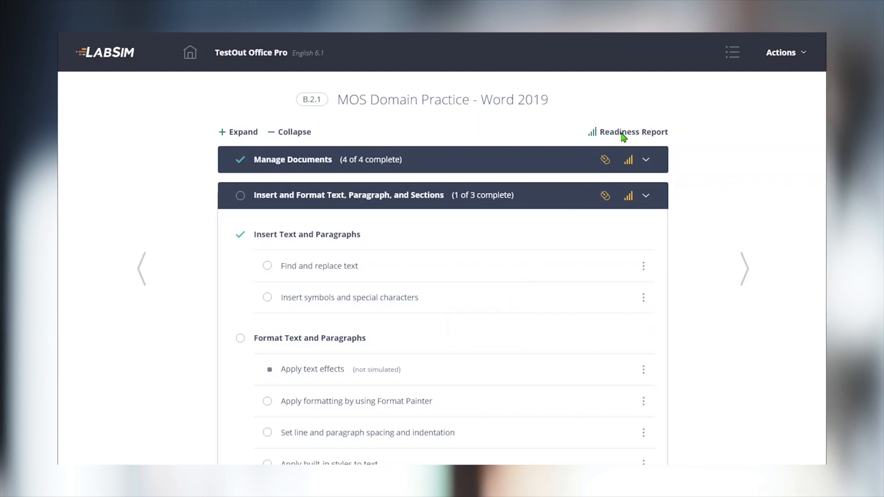
- View the MOS Readiness Report (54% prepared) and its per-domain details starting with Manage Documents
left_click(632, 133)
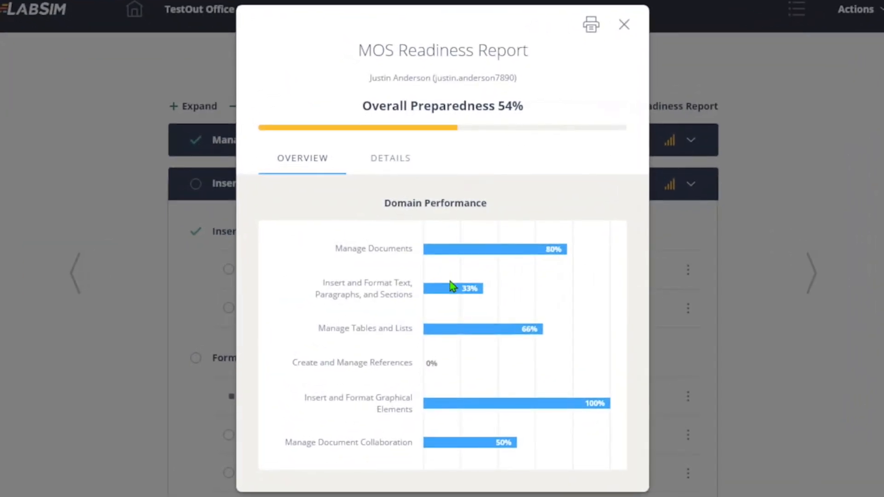
left_click(391, 158)
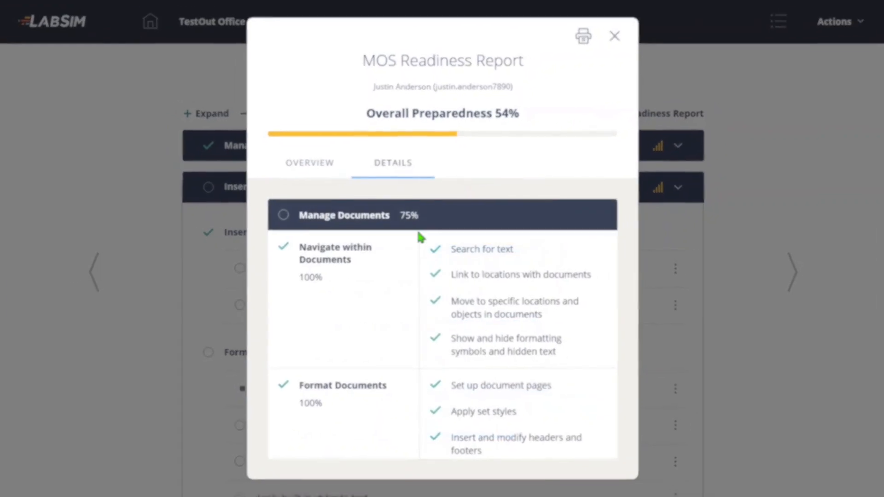